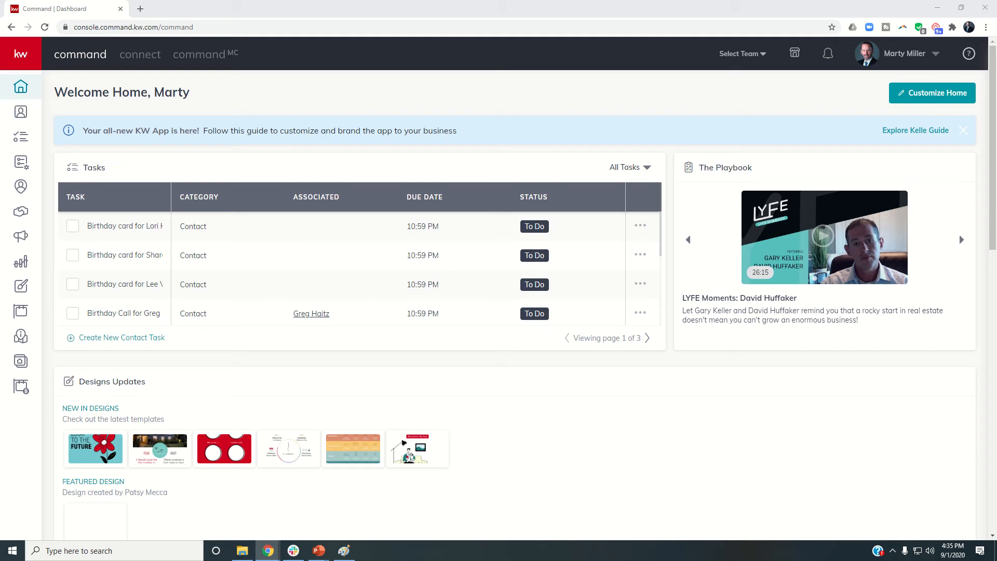
mouse_move(155, 165)
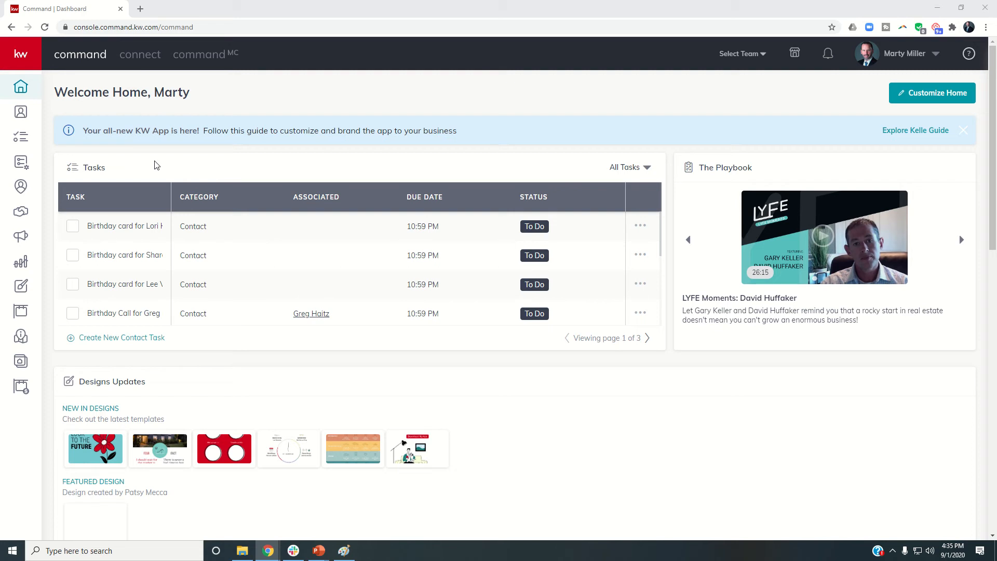
mouse_move(155, 172)
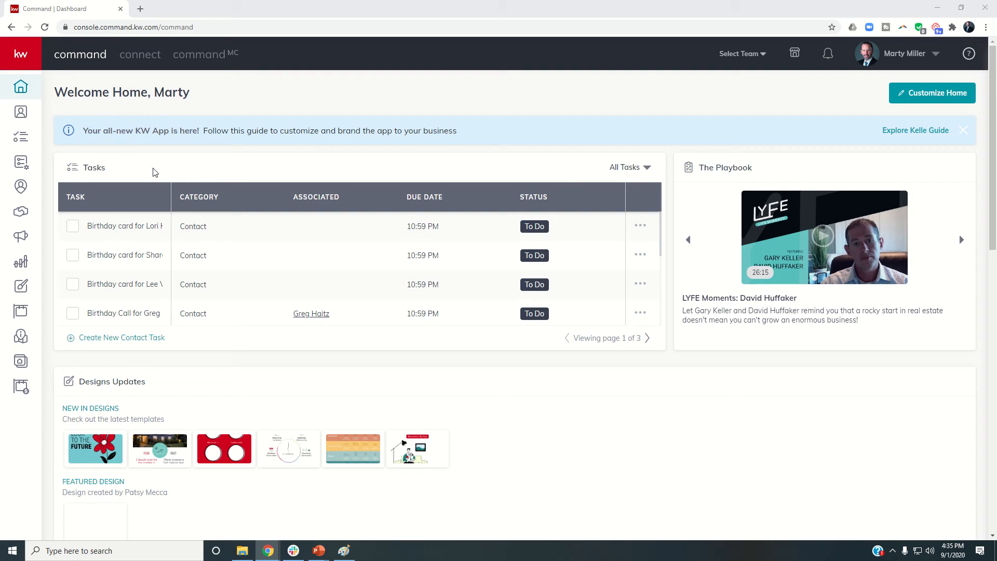
Review the home page widgets and dismiss the widget customization panel without changes
scroll(down, 3)
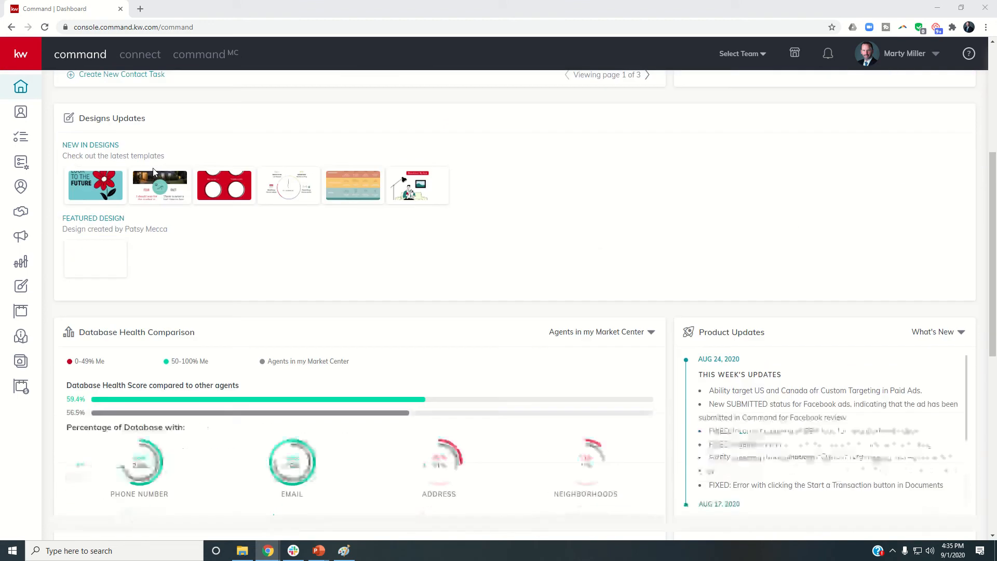
scroll(down, 3)
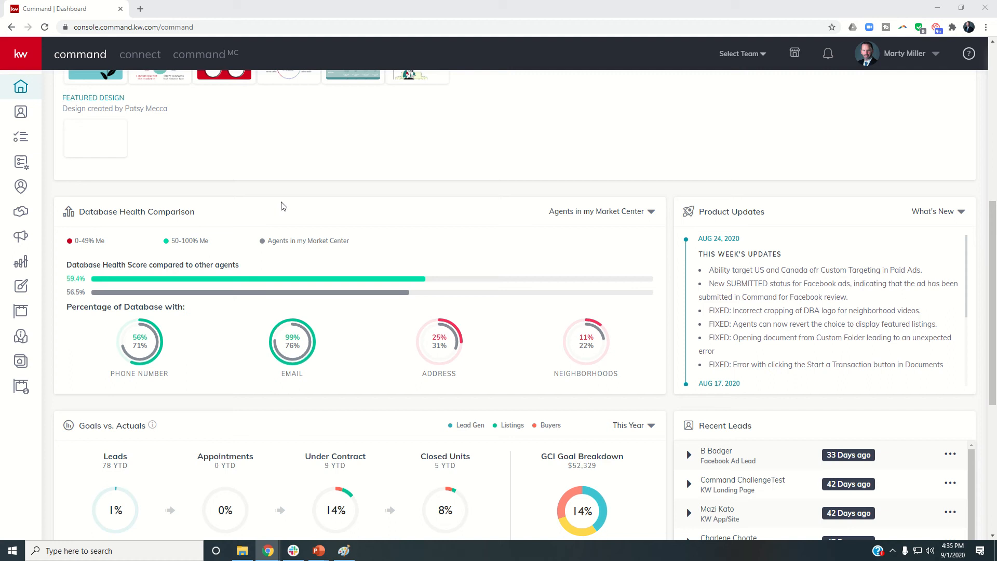
scroll(up, 3)
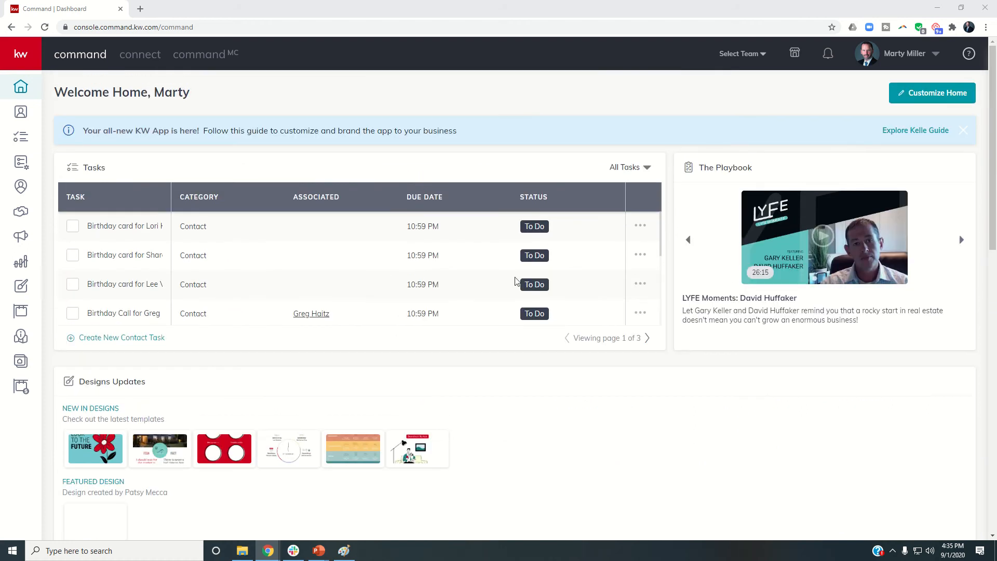
mouse_move(933, 92)
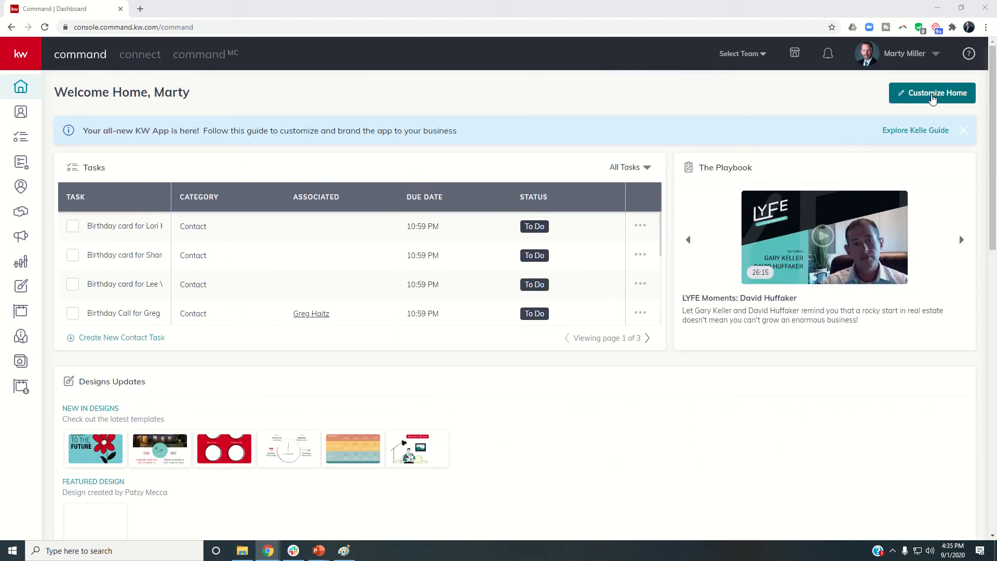
click(932, 93)
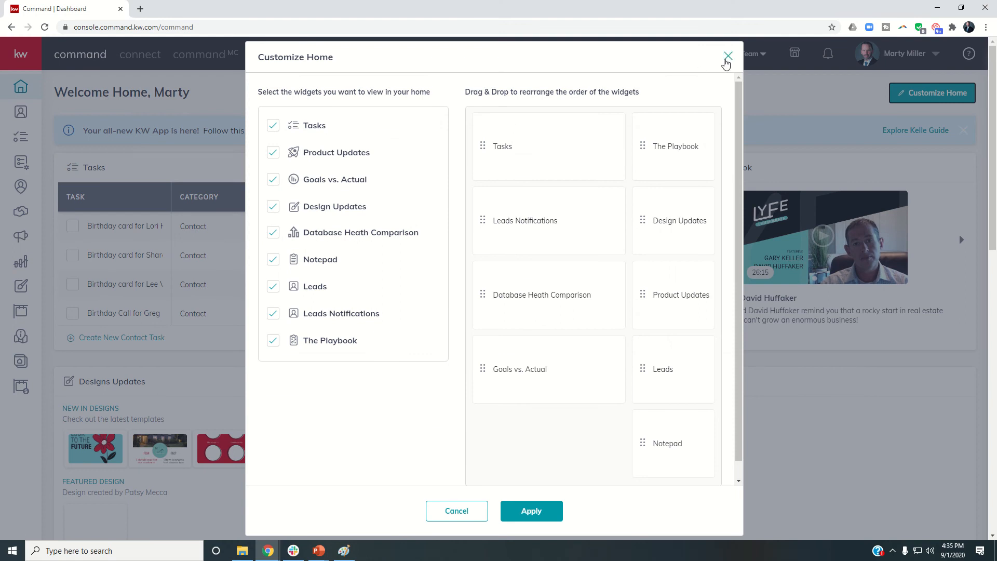
click(727, 56)
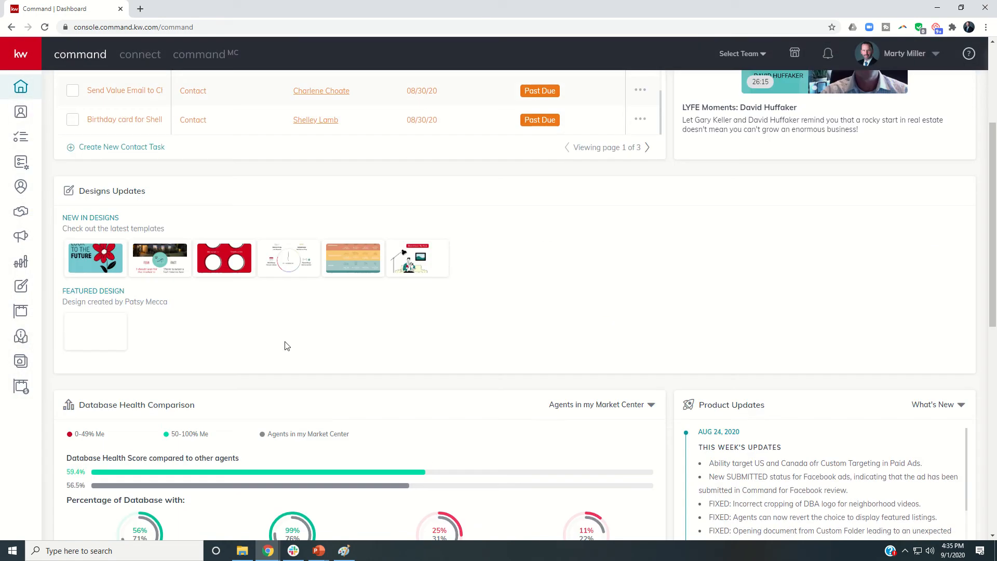
scroll(down, 3)
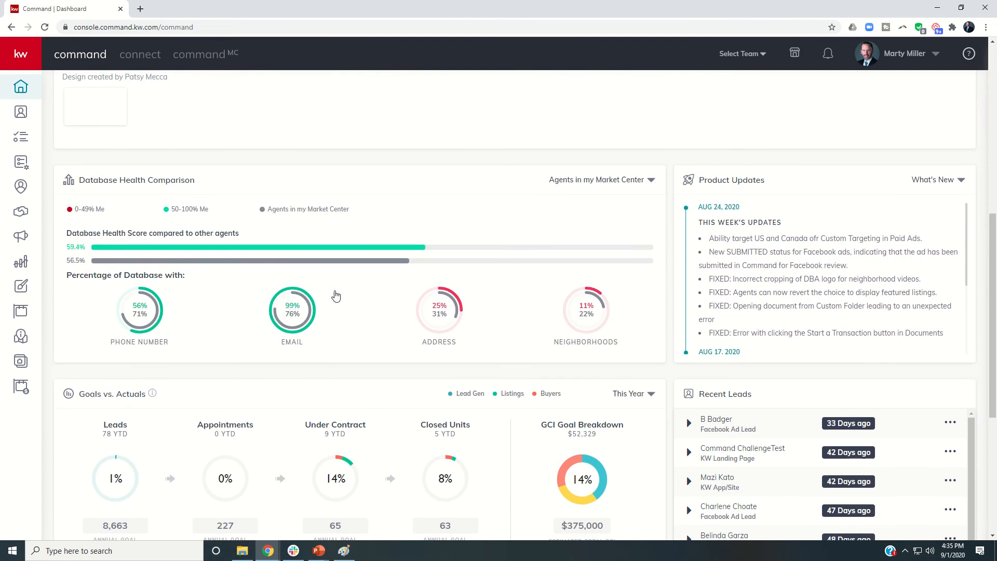
mouse_move(328, 265)
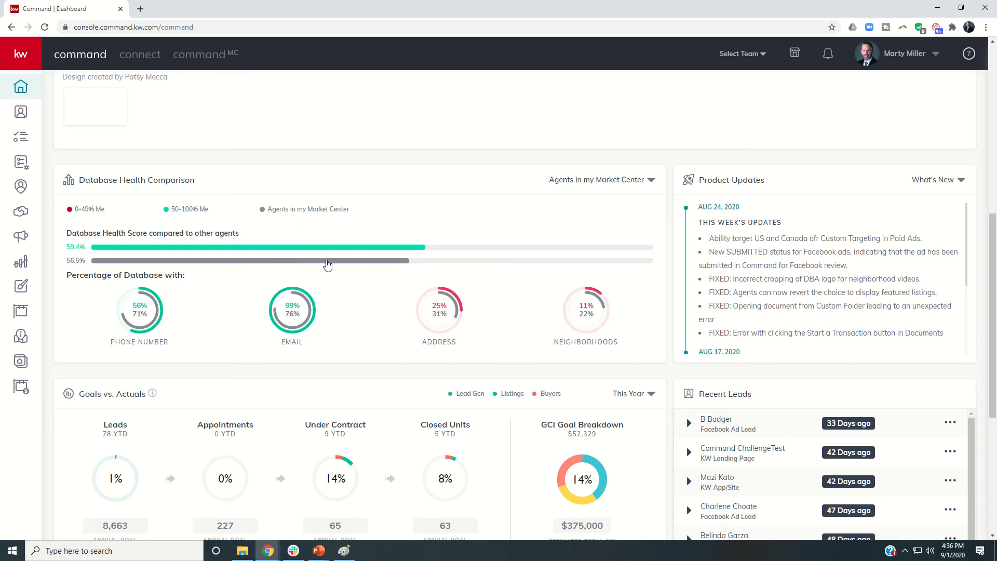
mouse_move(218, 262)
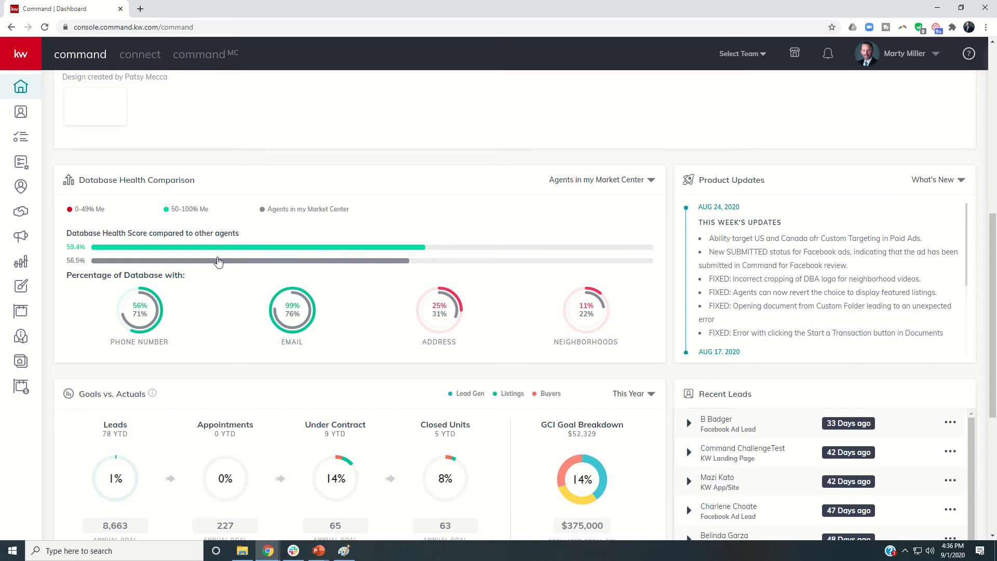
mouse_move(614, 188)
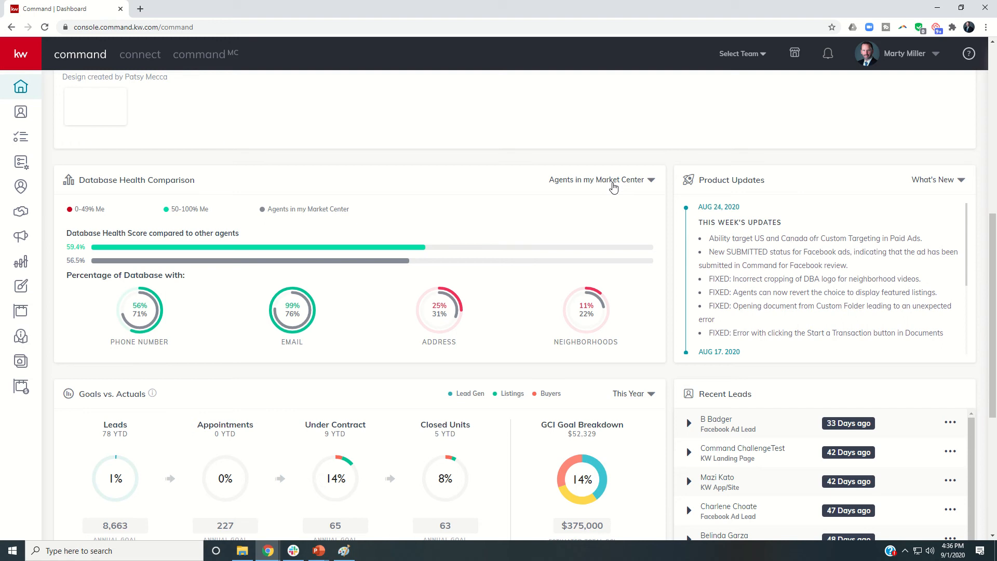
mouse_move(595, 208)
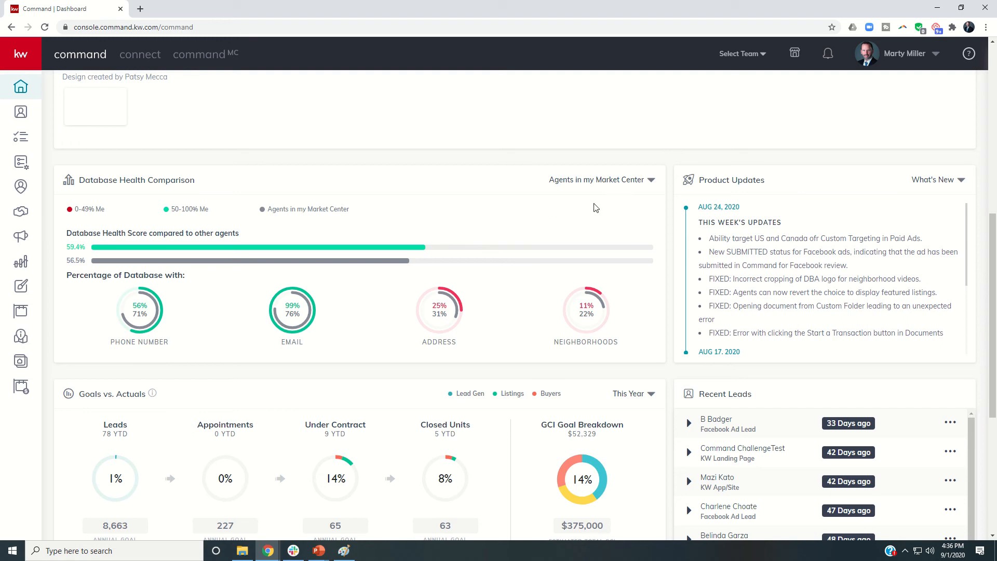
mouse_move(157, 301)
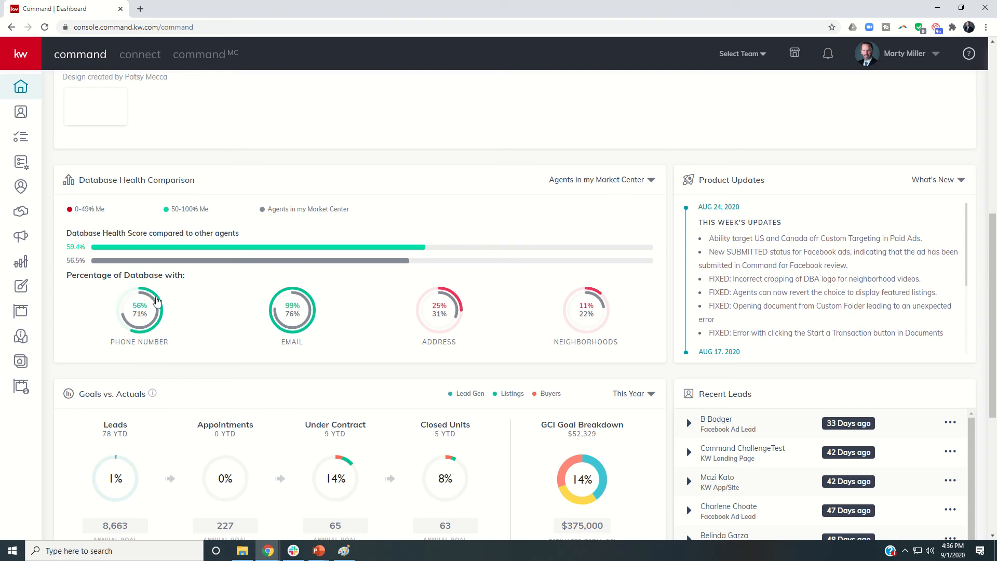
mouse_move(142, 292)
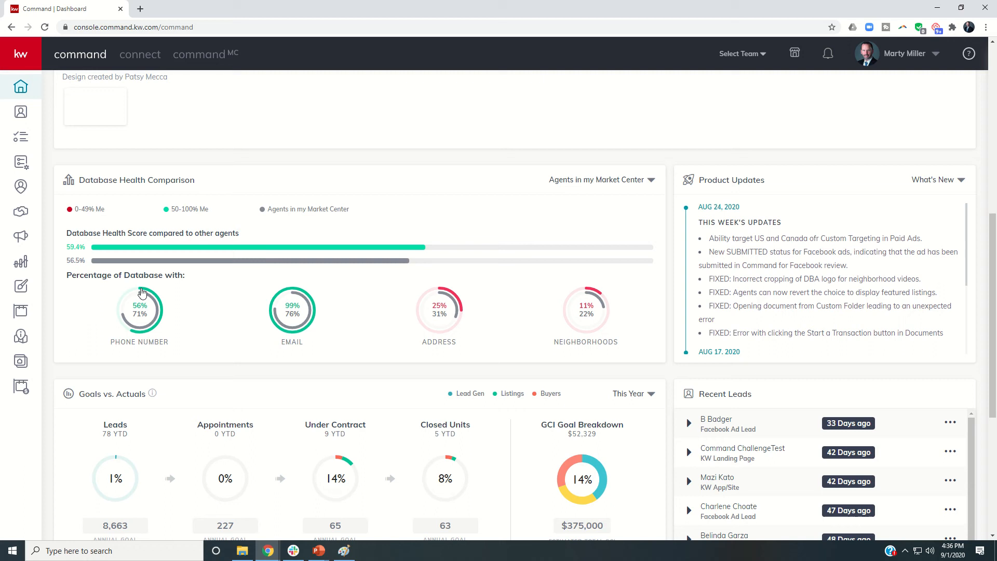
mouse_move(127, 318)
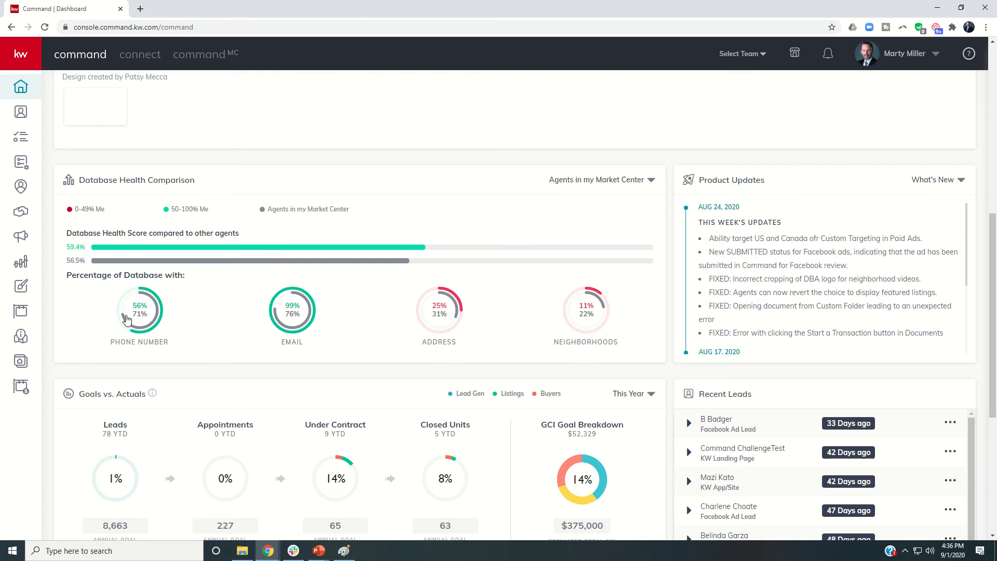
mouse_move(271, 297)
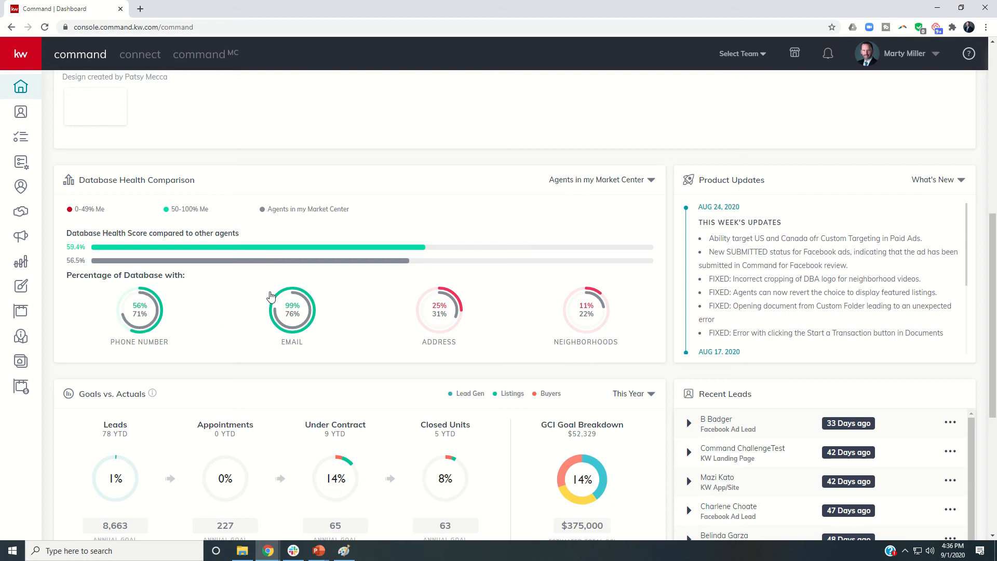
mouse_move(608, 190)
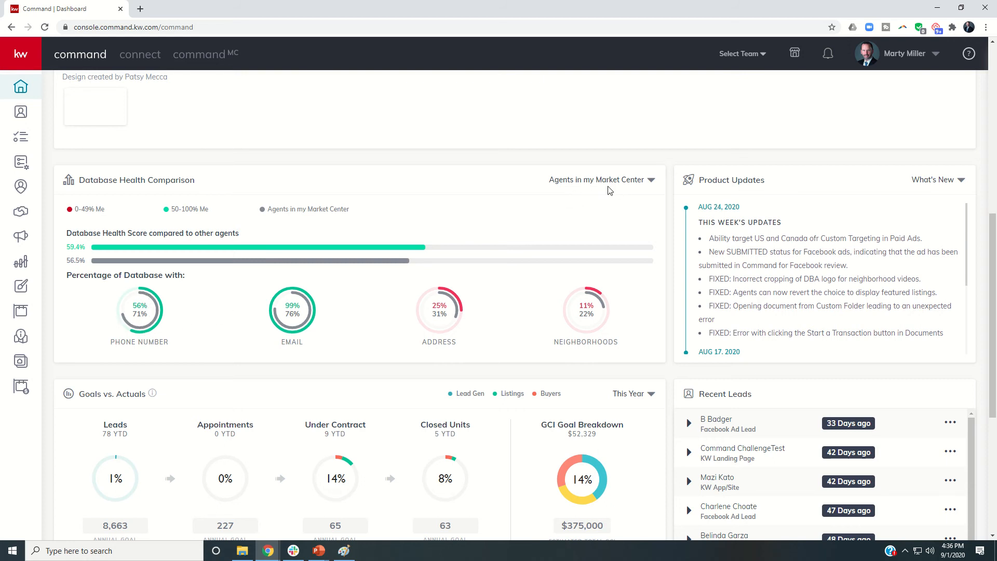
mouse_move(140, 303)
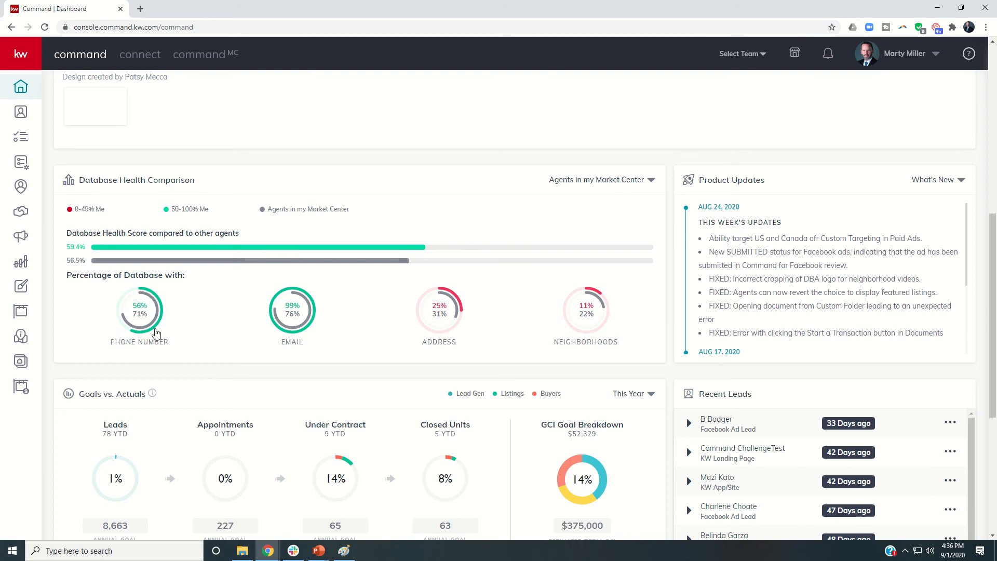
mouse_move(149, 294)
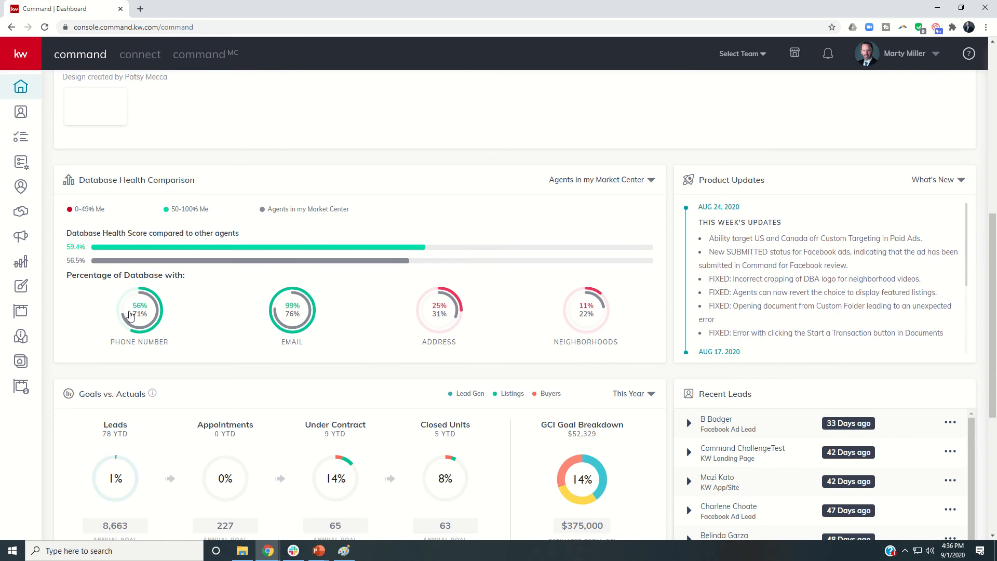
mouse_move(138, 318)
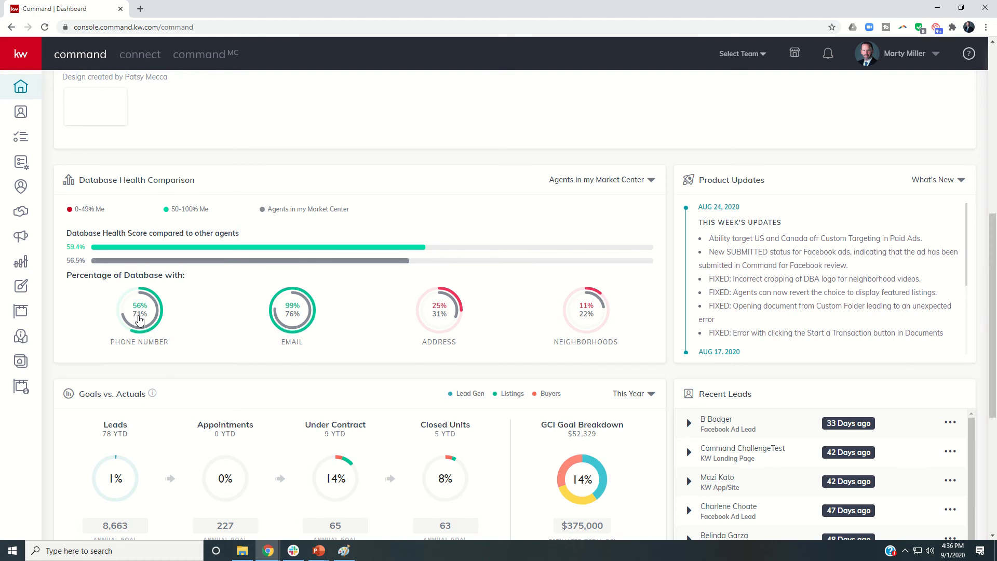
mouse_move(313, 318)
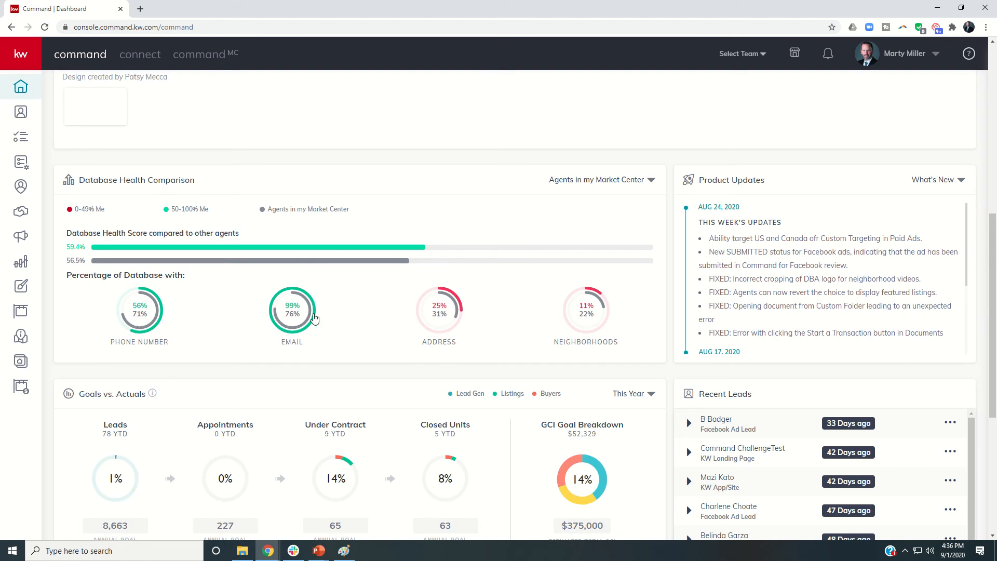
mouse_move(277, 330)
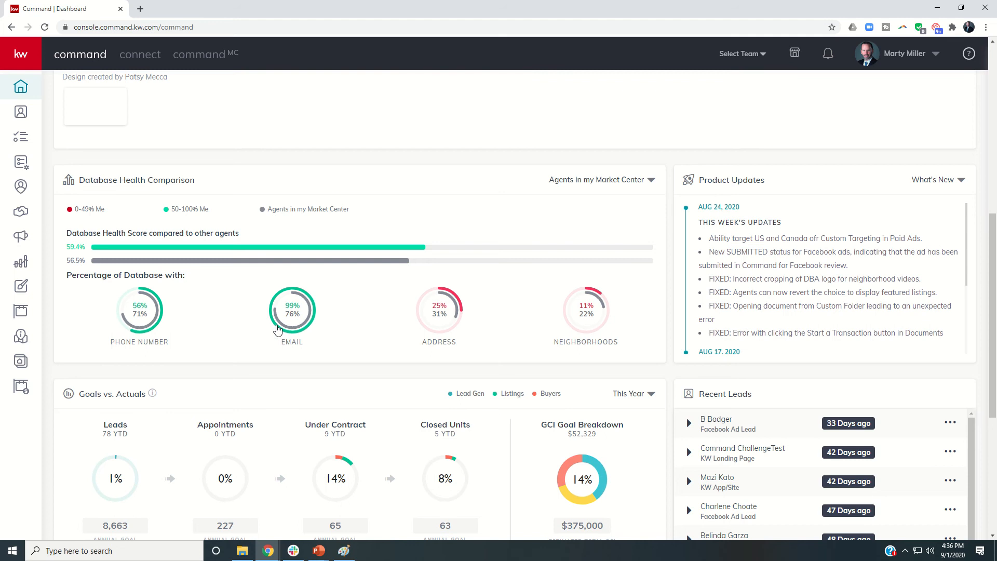
mouse_move(330, 301)
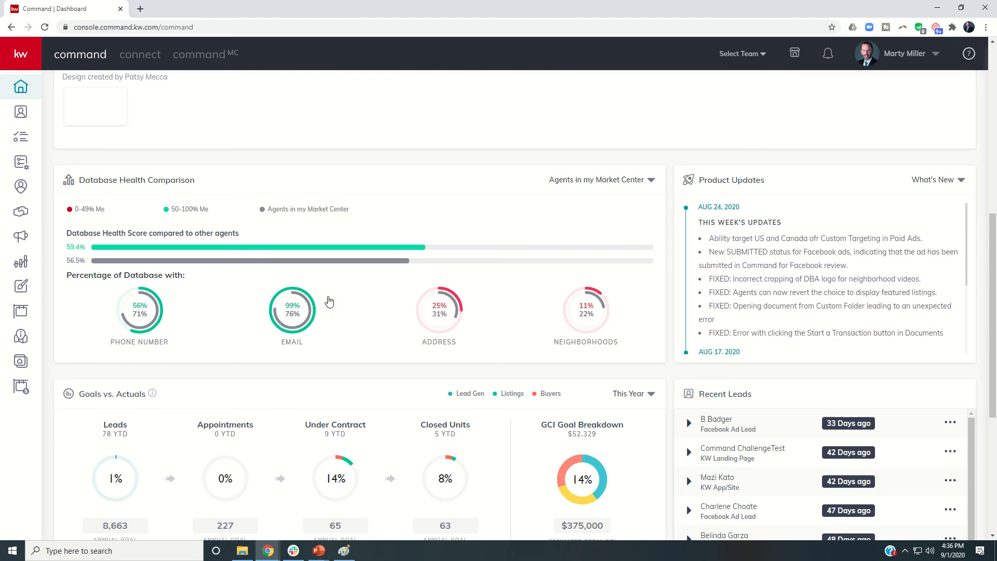
mouse_move(487, 288)
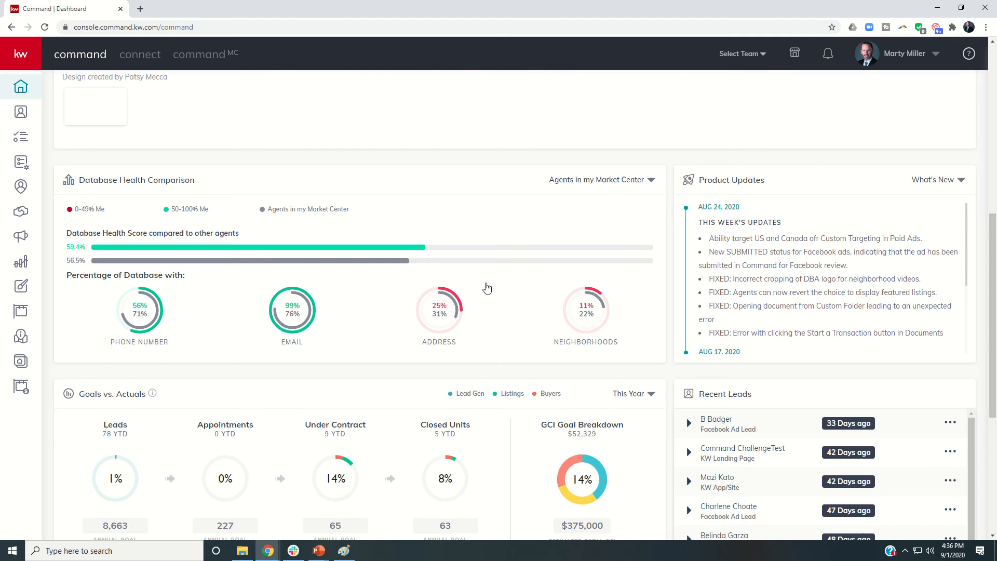
Expand the Database Health comparison group choices on the Reports dashboard
click(600, 179)
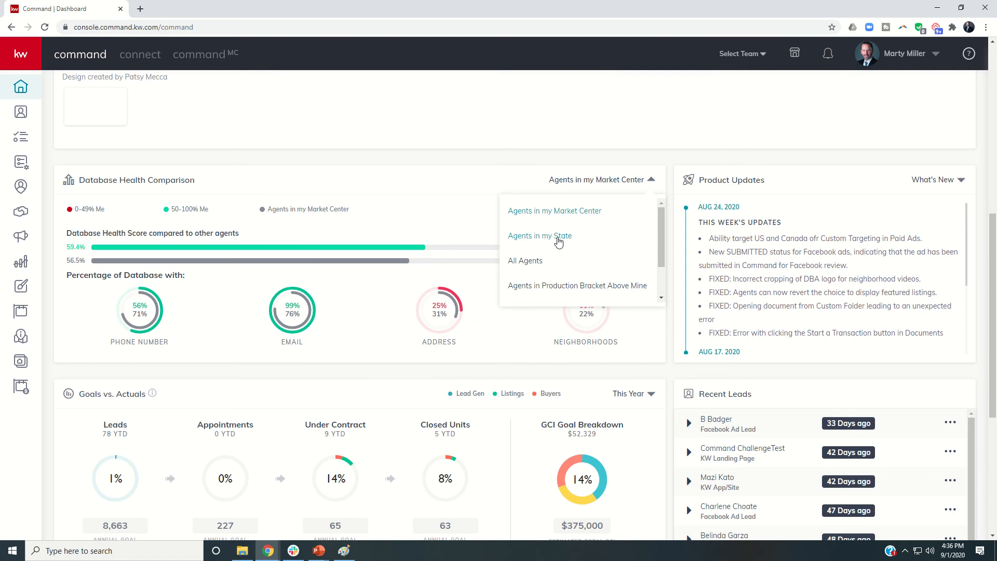
mouse_move(634, 247)
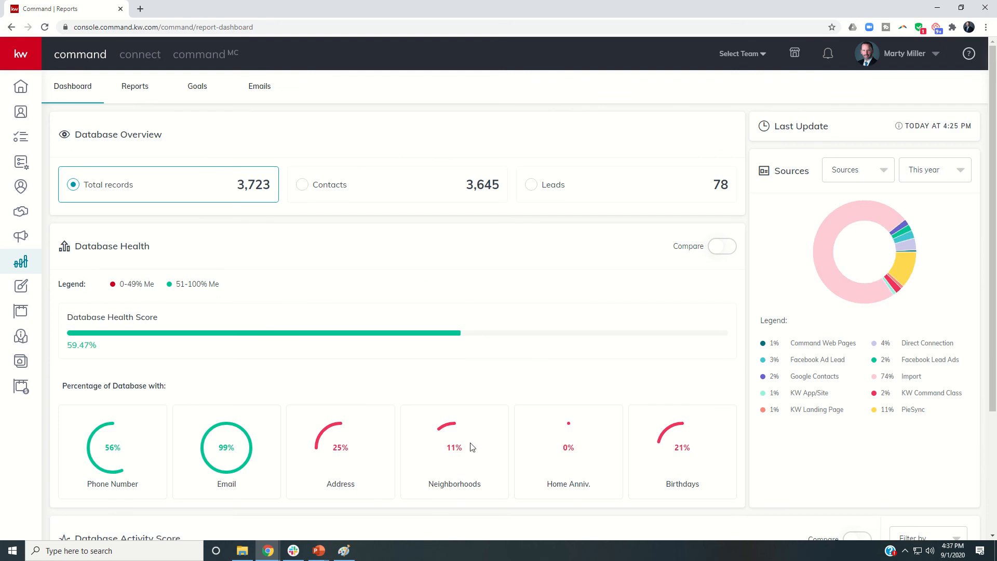
mouse_move(603, 470)
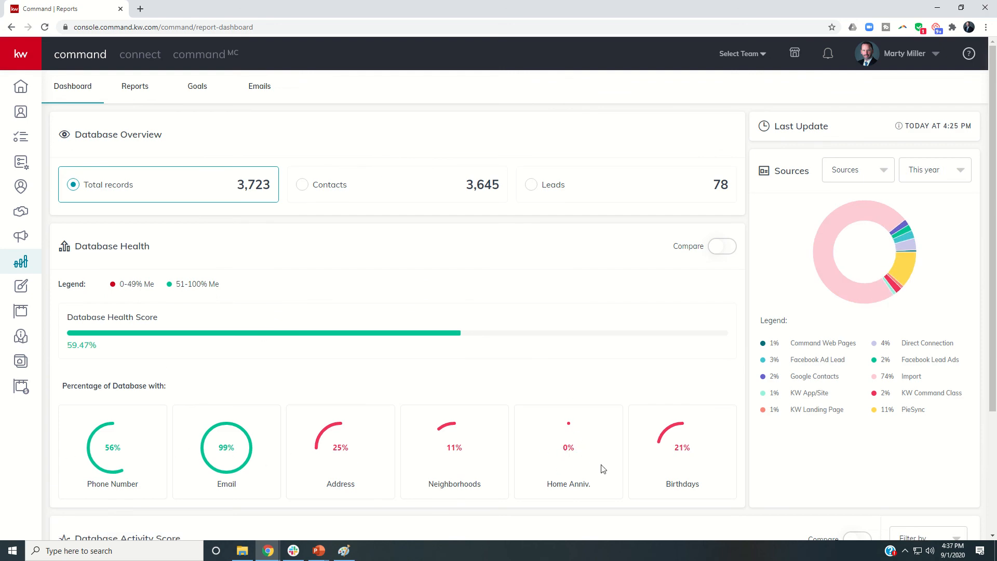
mouse_move(732, 328)
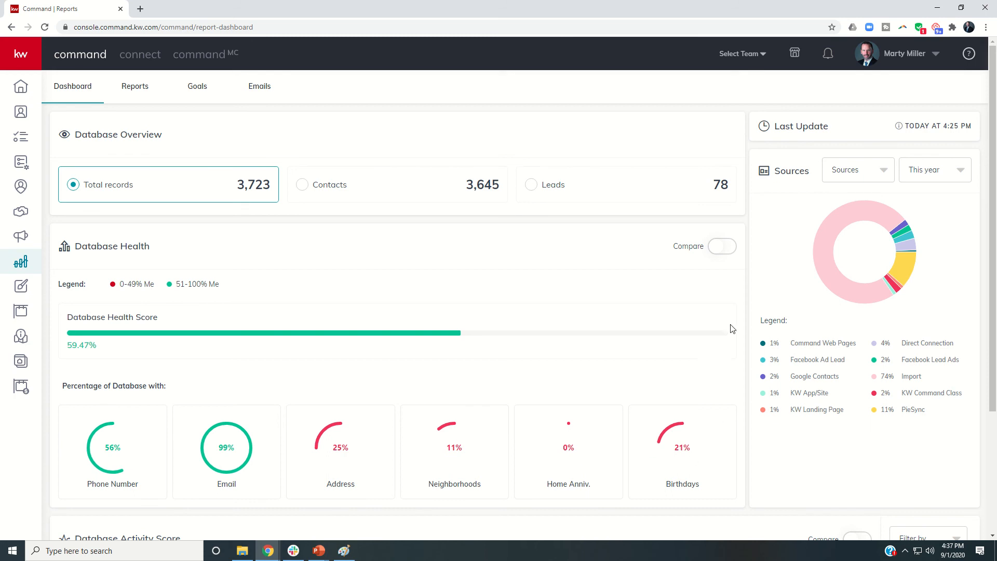
Enable Database Health comparison and review the agent group list, keeping Agents in my Market Center
click(721, 246)
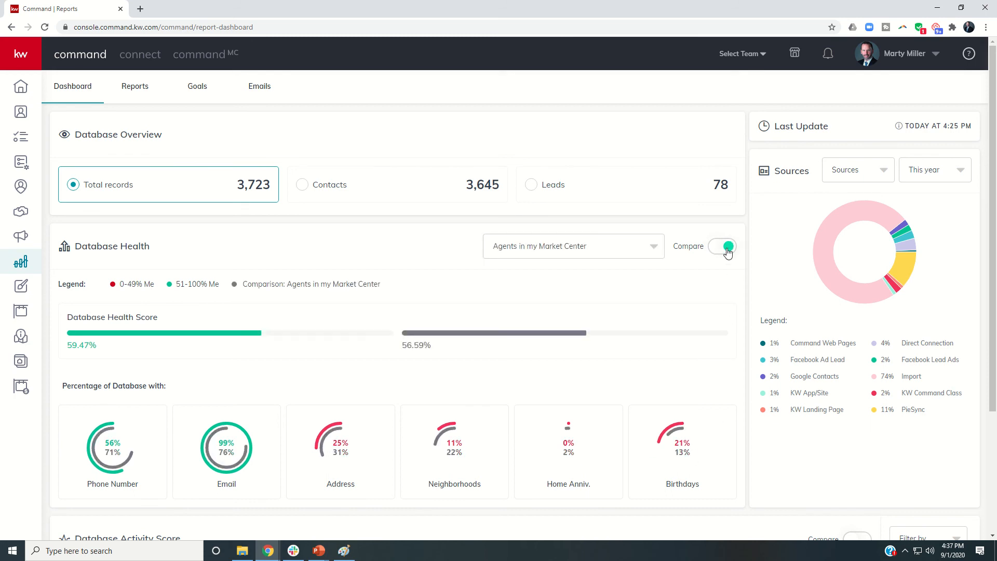
mouse_move(617, 255)
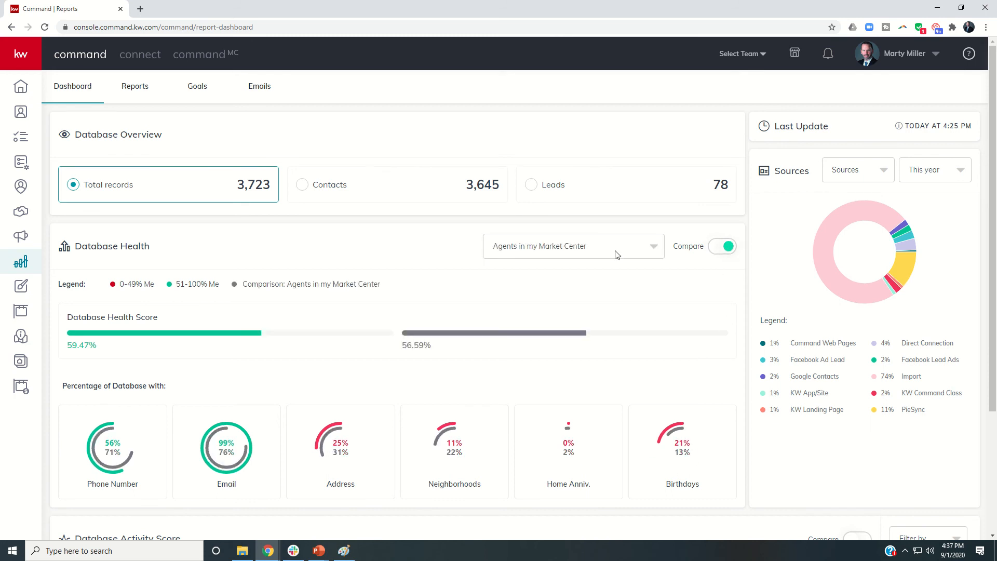
click(571, 246)
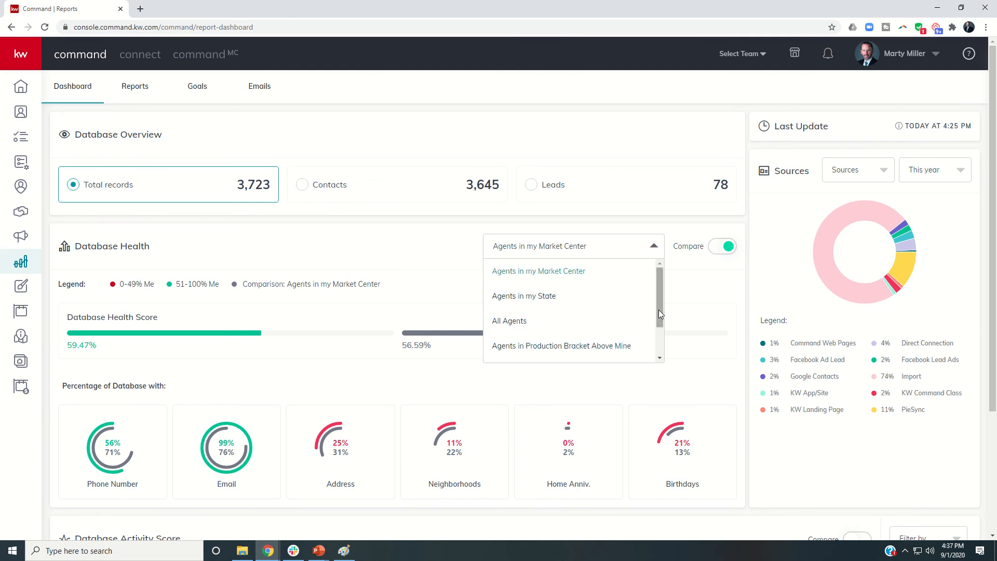
scroll(down, 3)
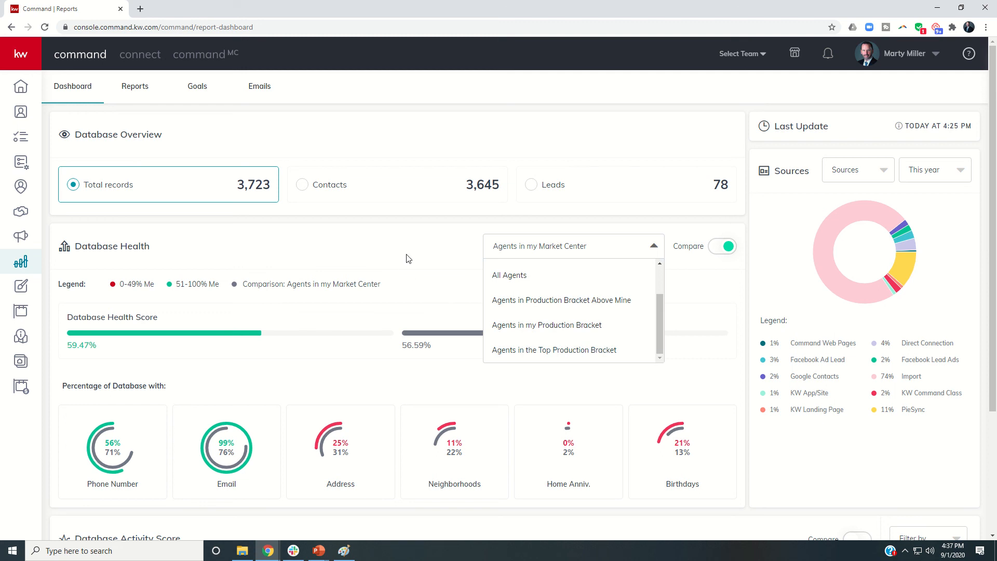
mouse_move(417, 260)
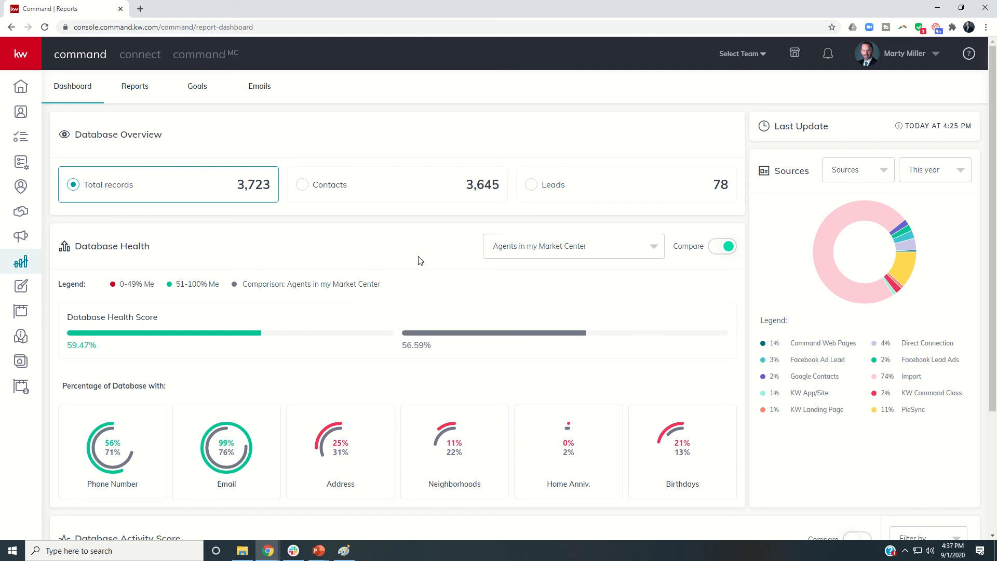
mouse_move(147, 258)
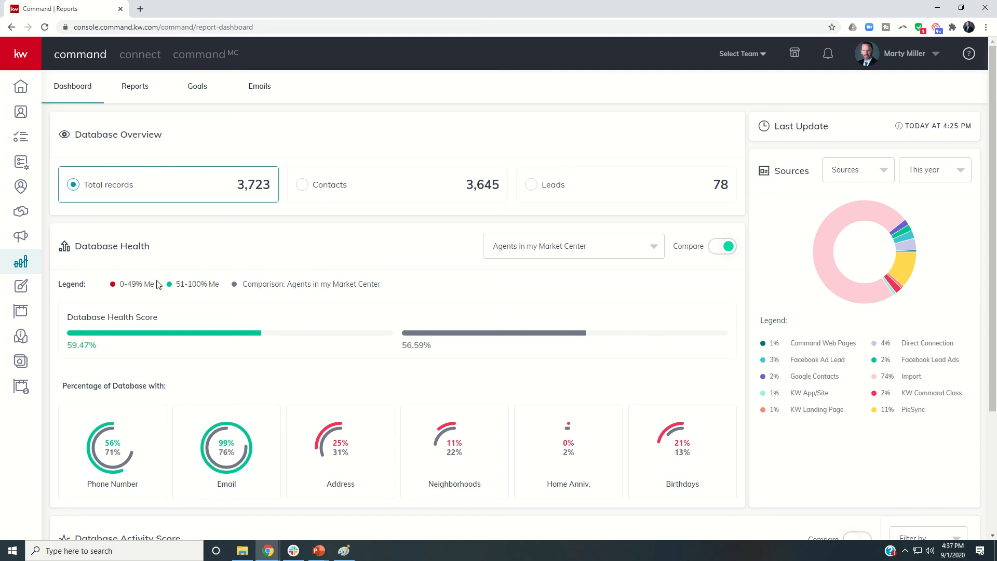
mouse_move(650, 452)
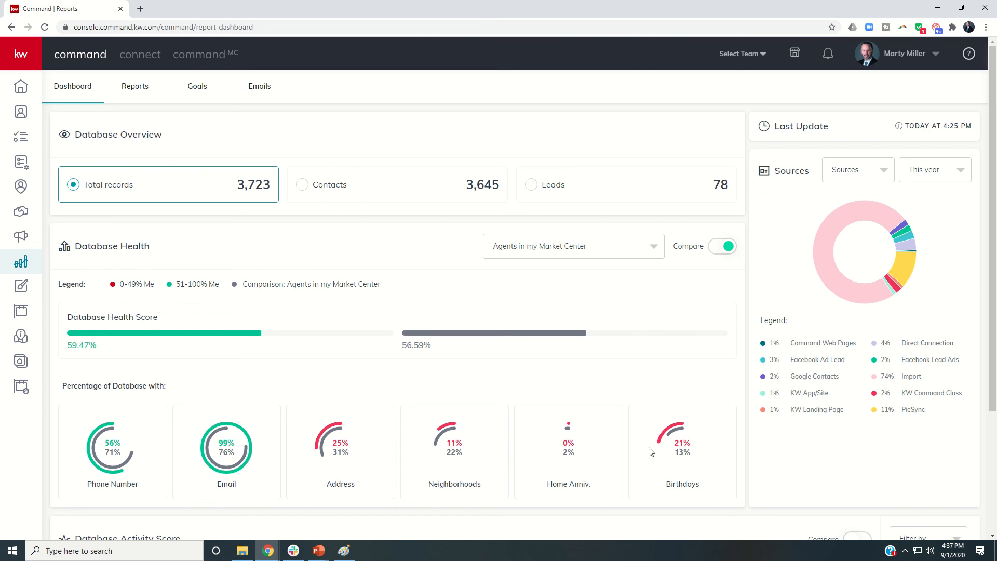
mouse_move(588, 377)
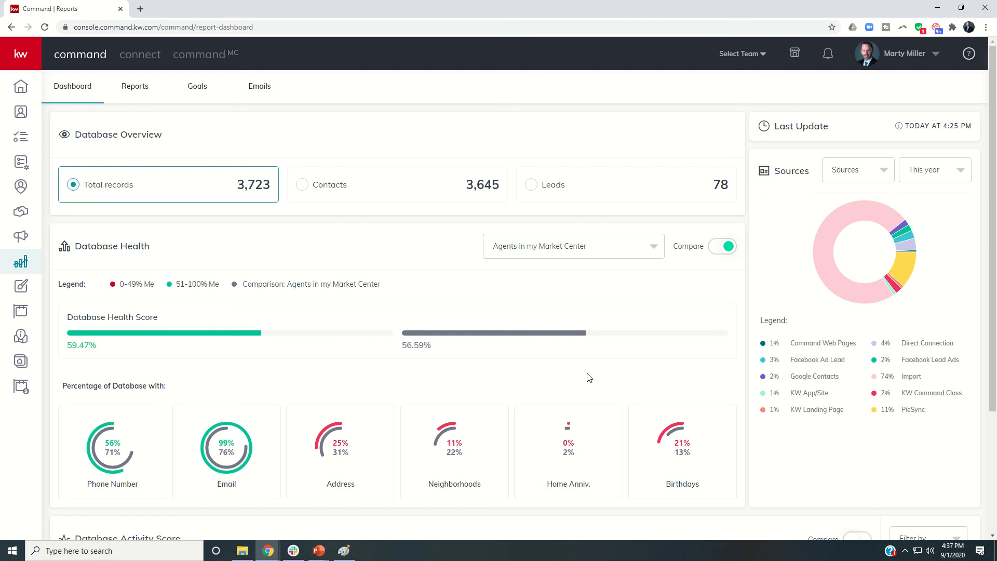
mouse_move(400, 366)
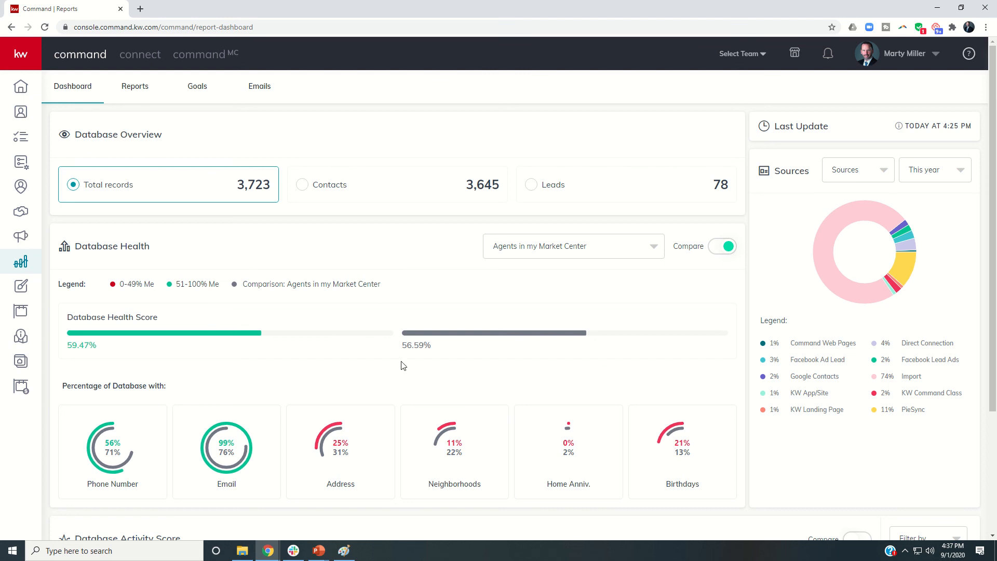
mouse_move(552, 256)
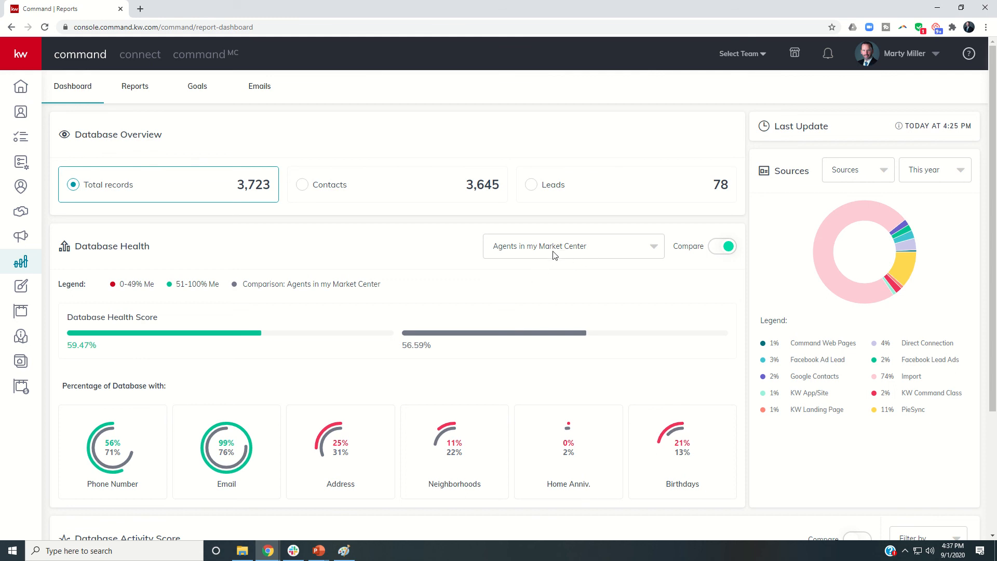
click(572, 246)
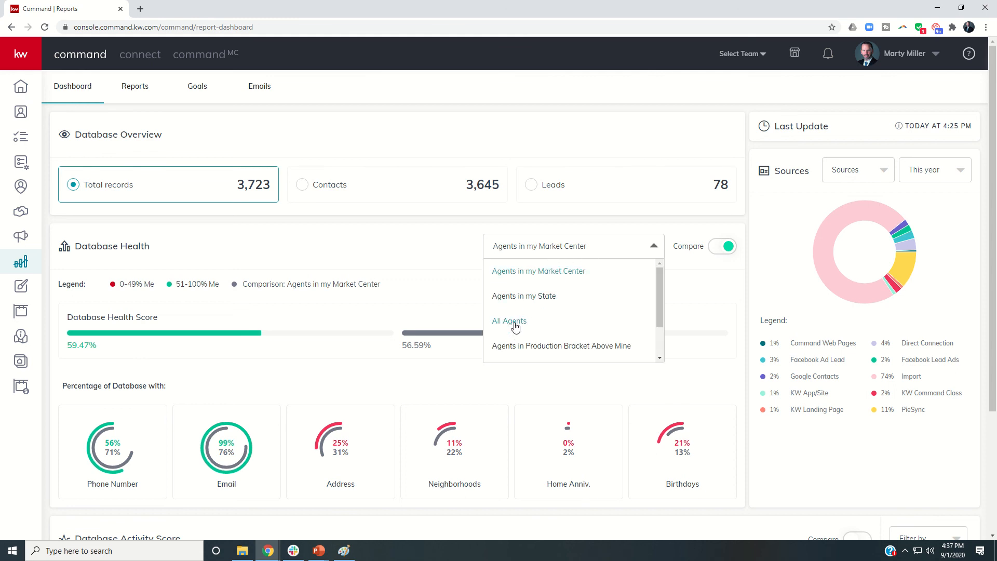
scroll(down, 3)
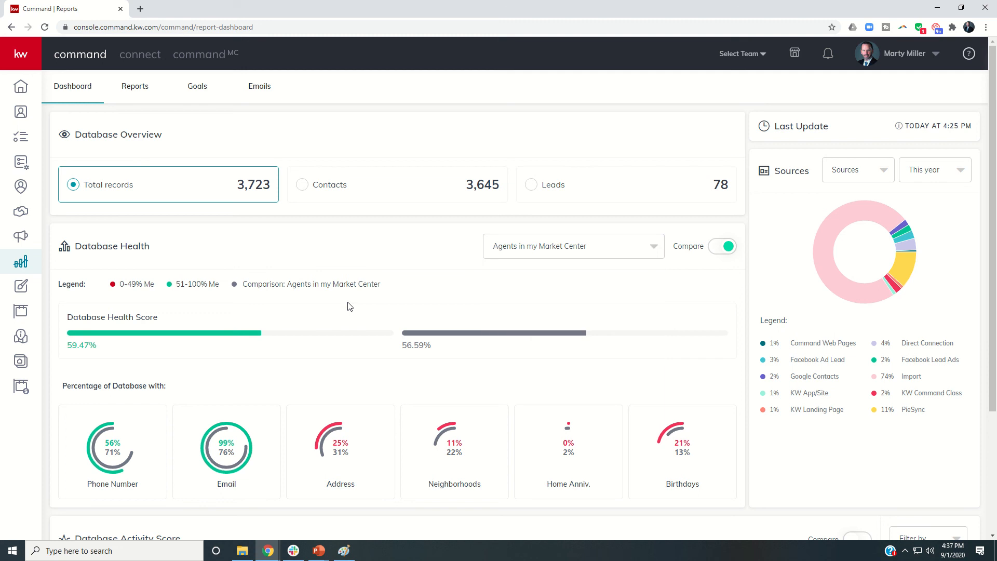
mouse_move(269, 322)
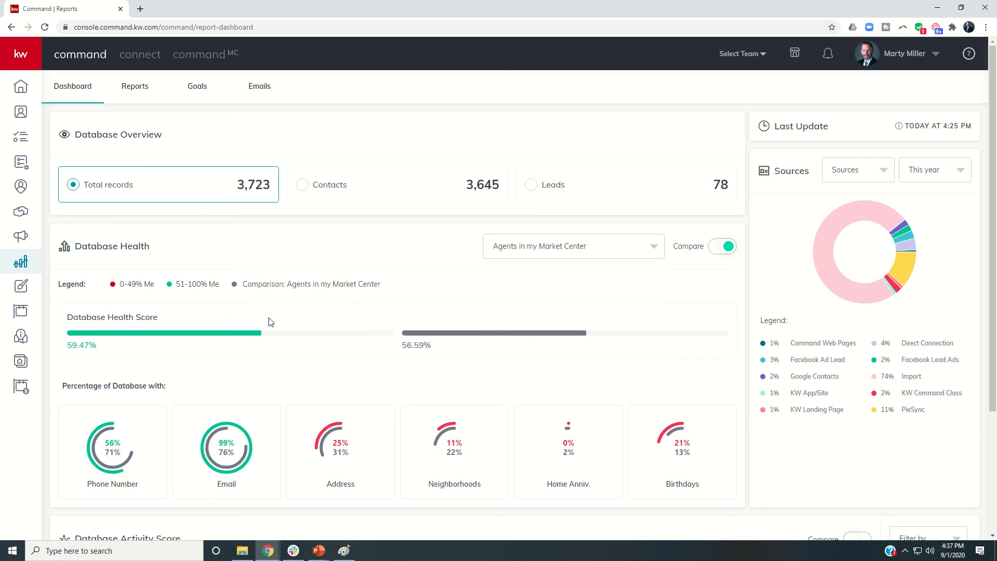
mouse_move(325, 314)
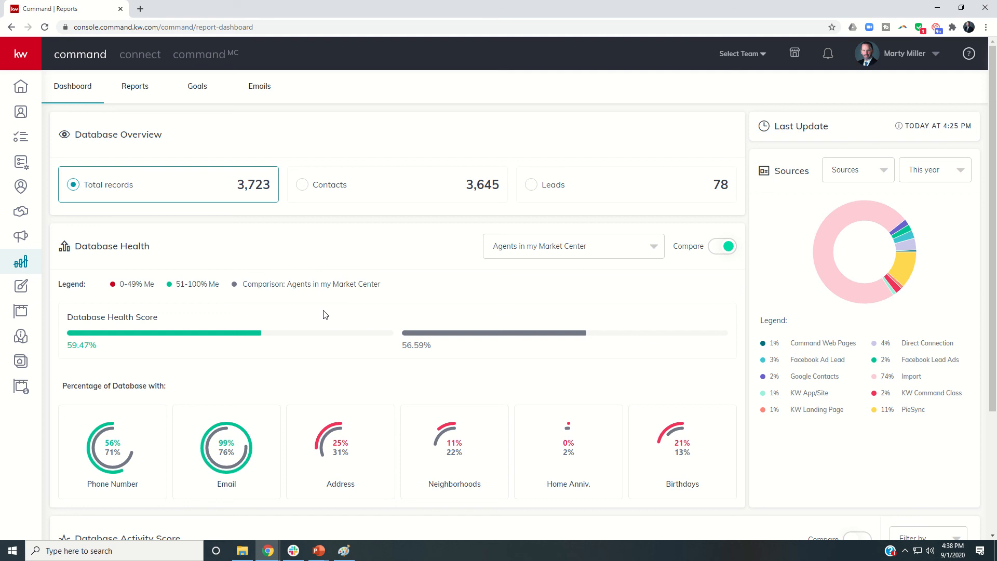
mouse_move(345, 314)
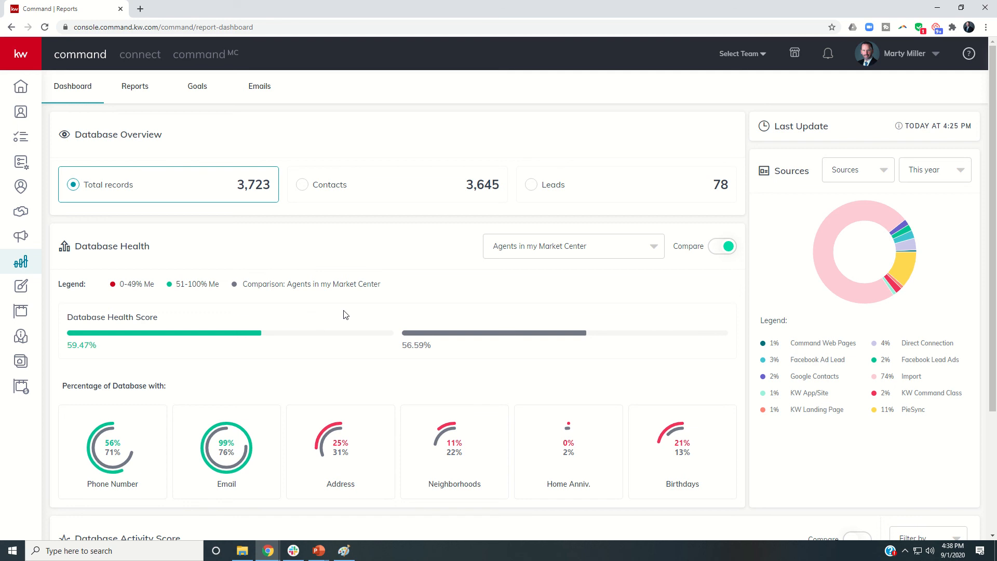
mouse_move(349, 314)
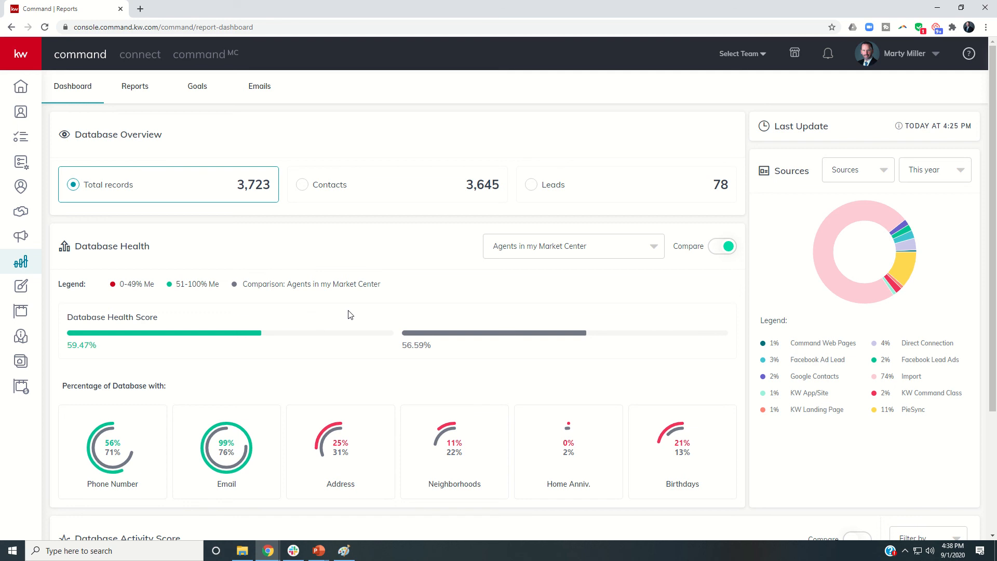